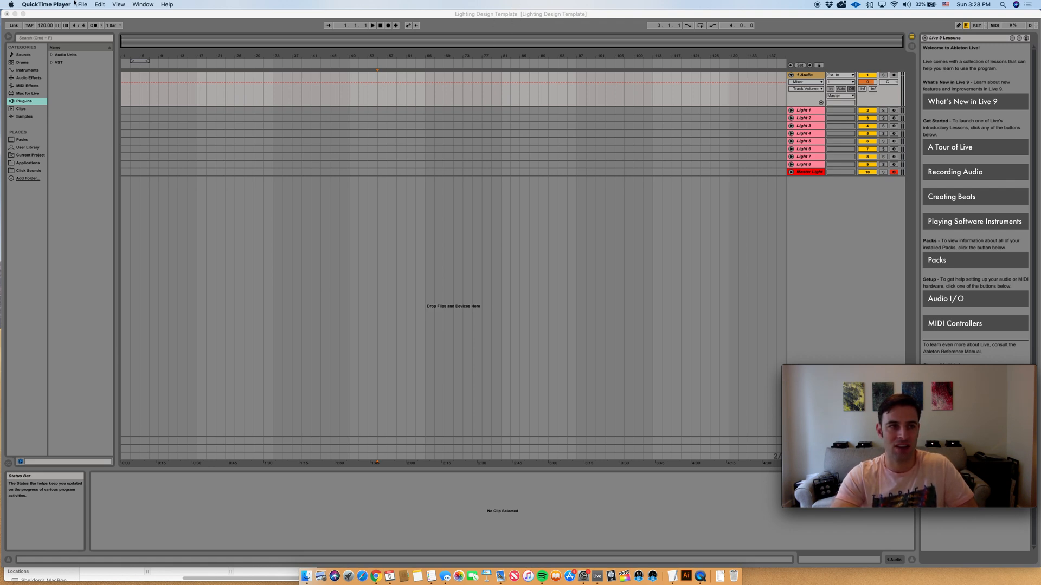
# Bring the Lighting Design Template set in Ableton Live to the front and open the File menu
pyautogui.click(83, 5)
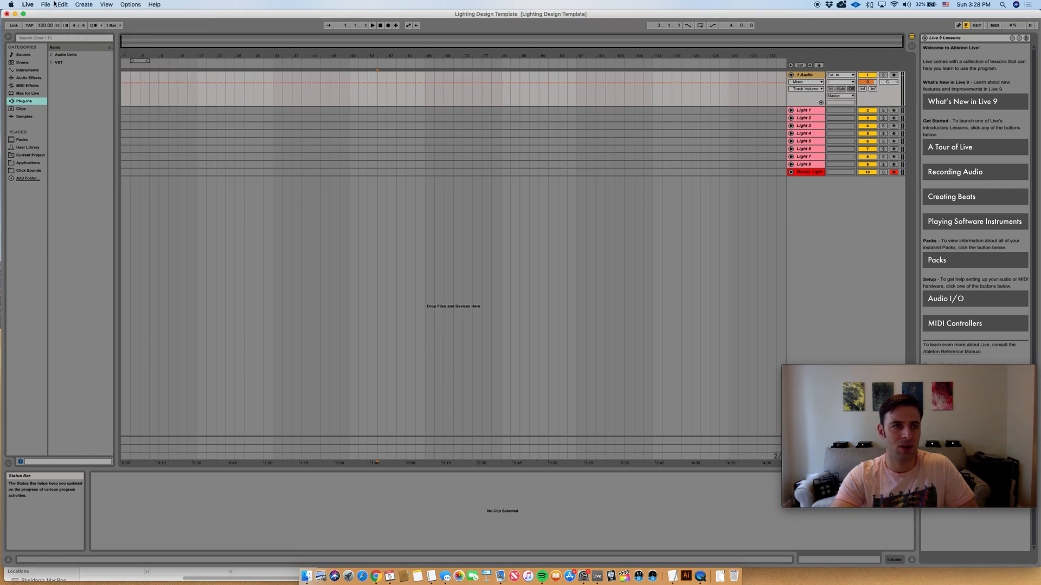
pyautogui.click(45, 5)
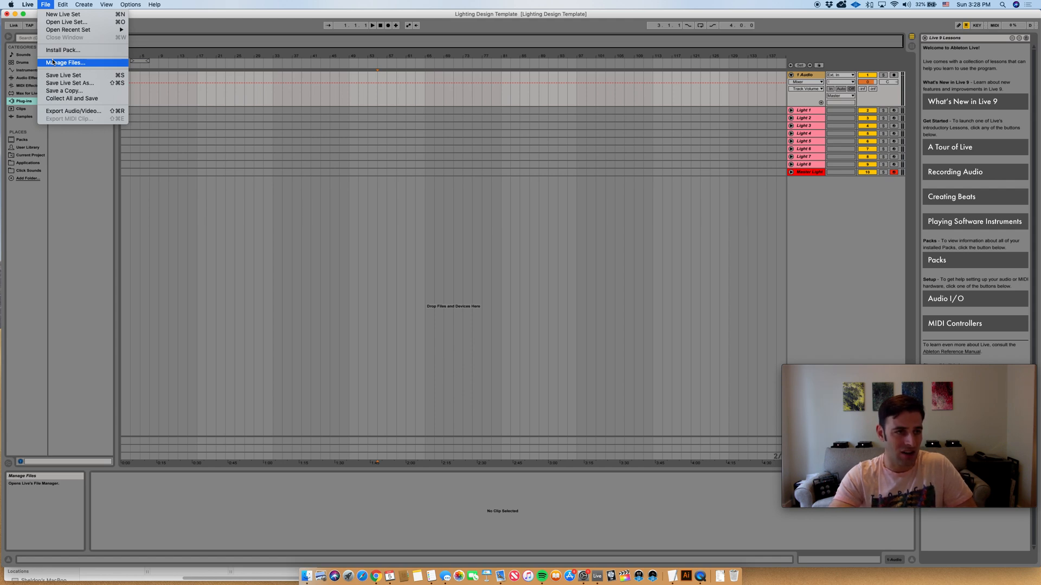
pyautogui.moveTo(68, 83)
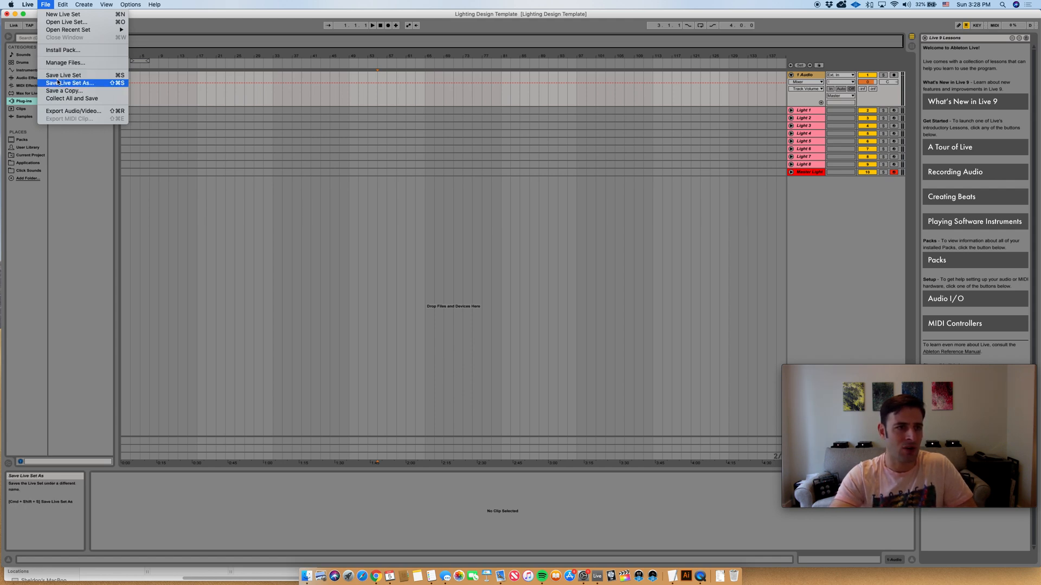
# Save the Live Set As 'WYHI Lighting 146 bpm'
pyautogui.click(69, 83)
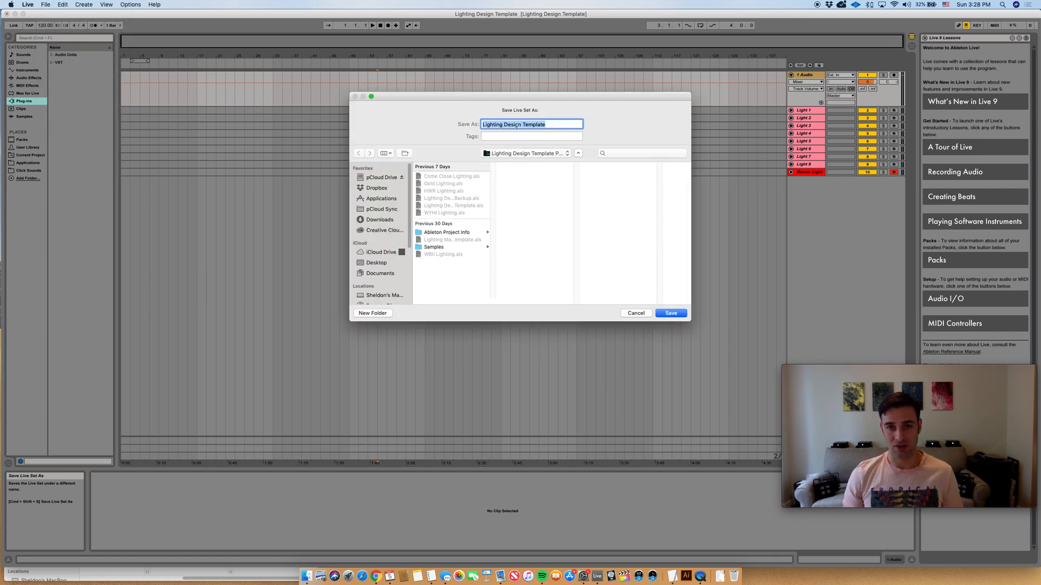
pyautogui.write('W')
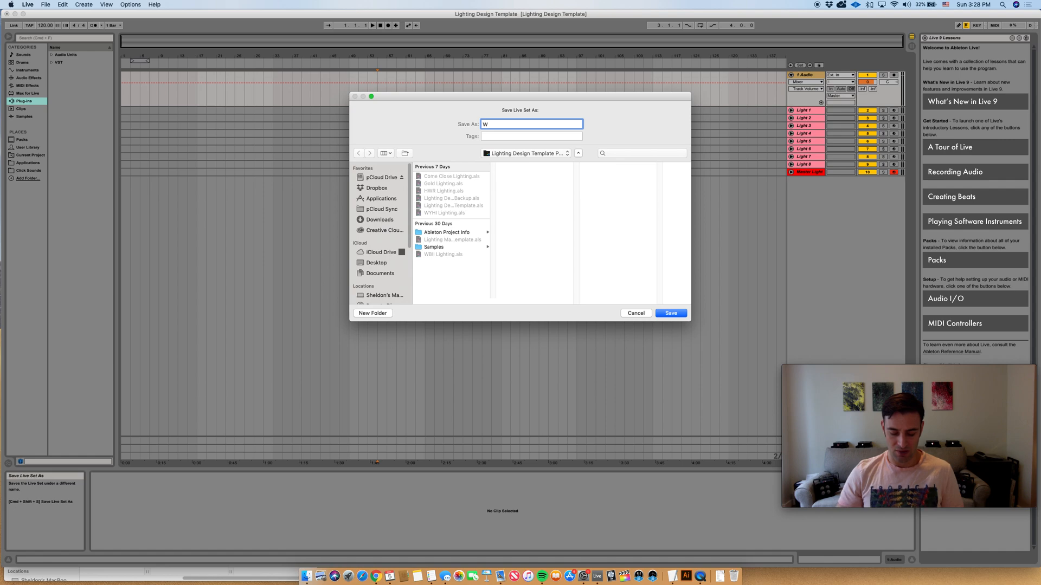
pyautogui.write('YHI')
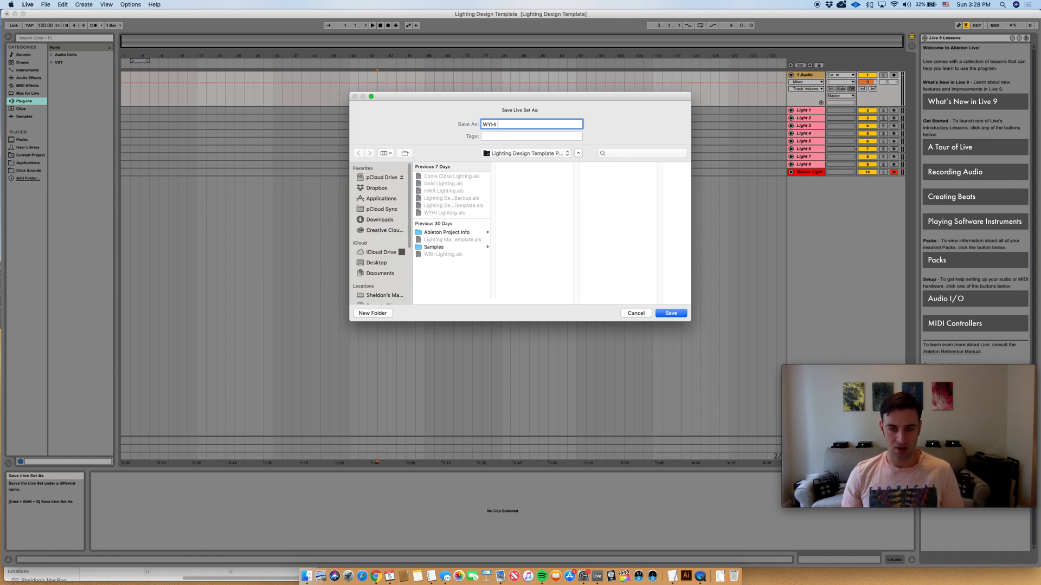
pyautogui.write('Lighting')
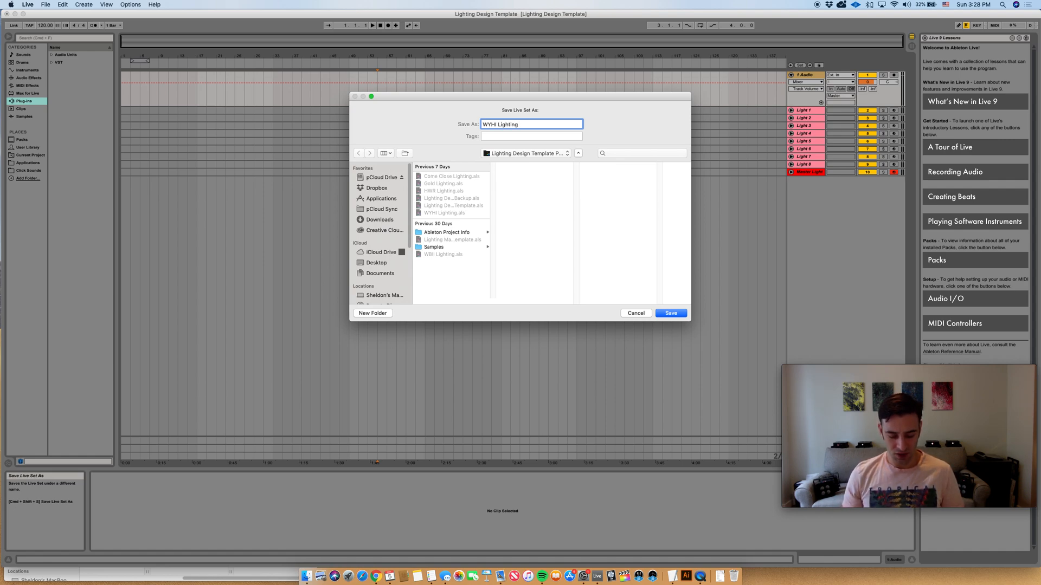
pyautogui.write('146 bpm')
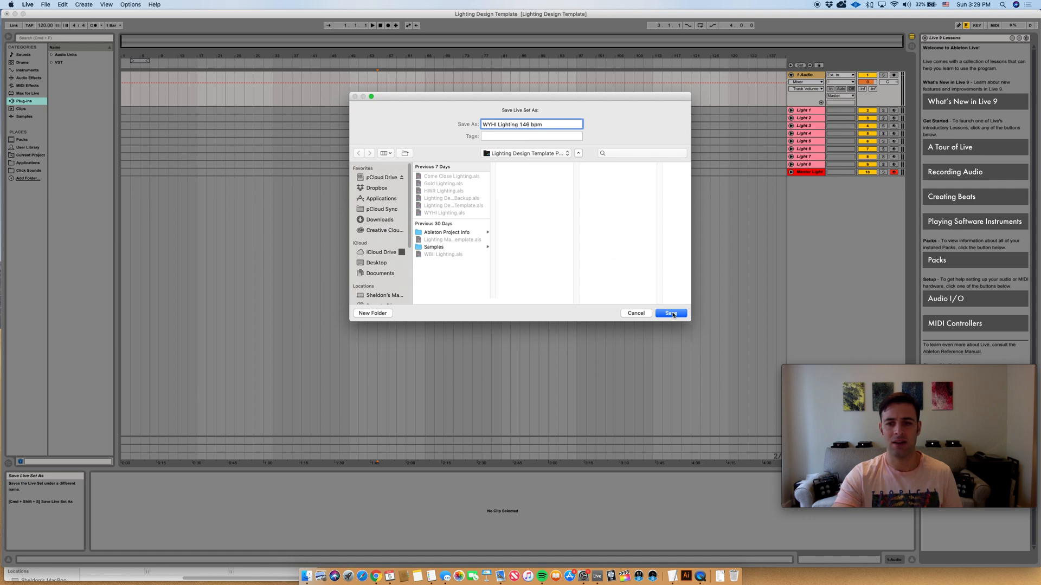
pyautogui.click(670, 312)
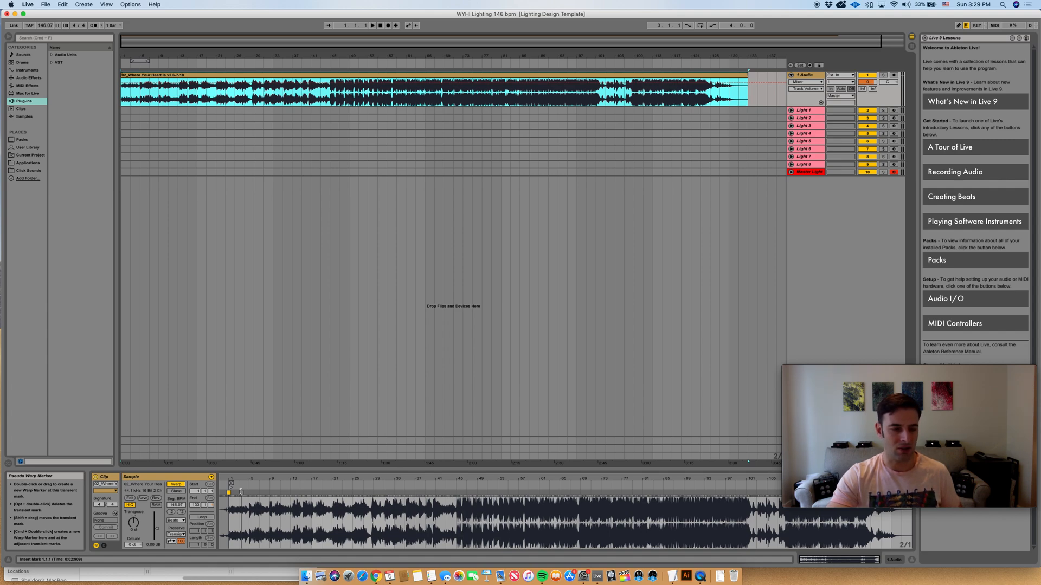
# Set the tempo to 146 BPM for the Where Your Heart Is song clip
pyautogui.click(372, 25)
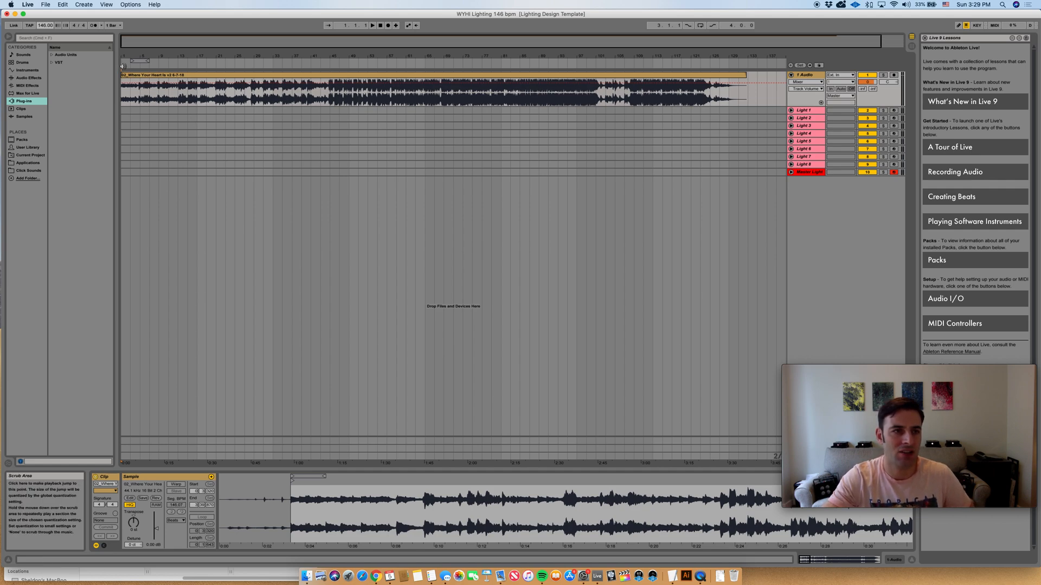
# Add a locator at bar 21 from the scrub area's context menu, then deselect the song clip
pyautogui.click(143, 74)
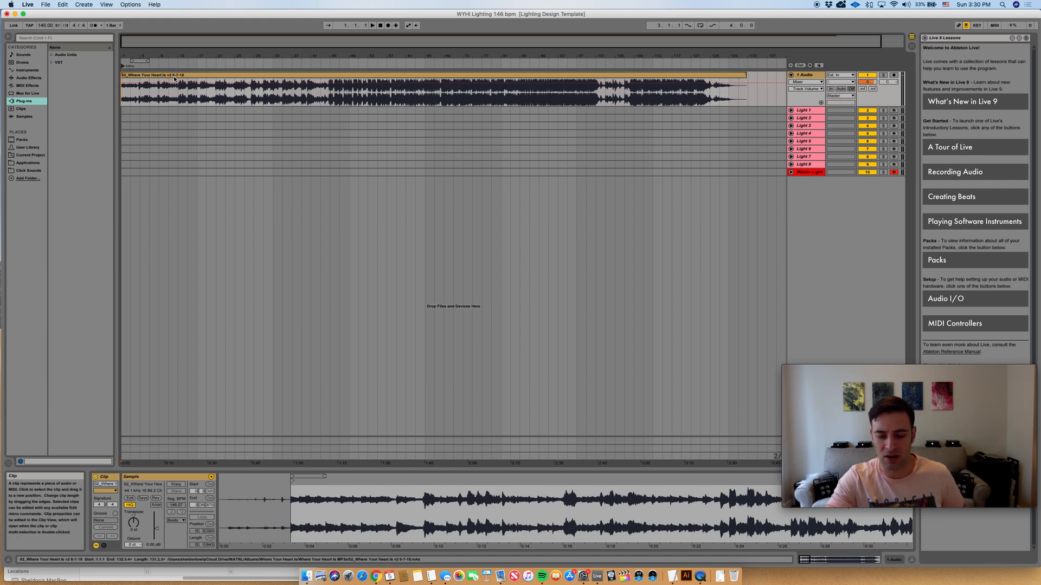
pyautogui.moveTo(139, 68)
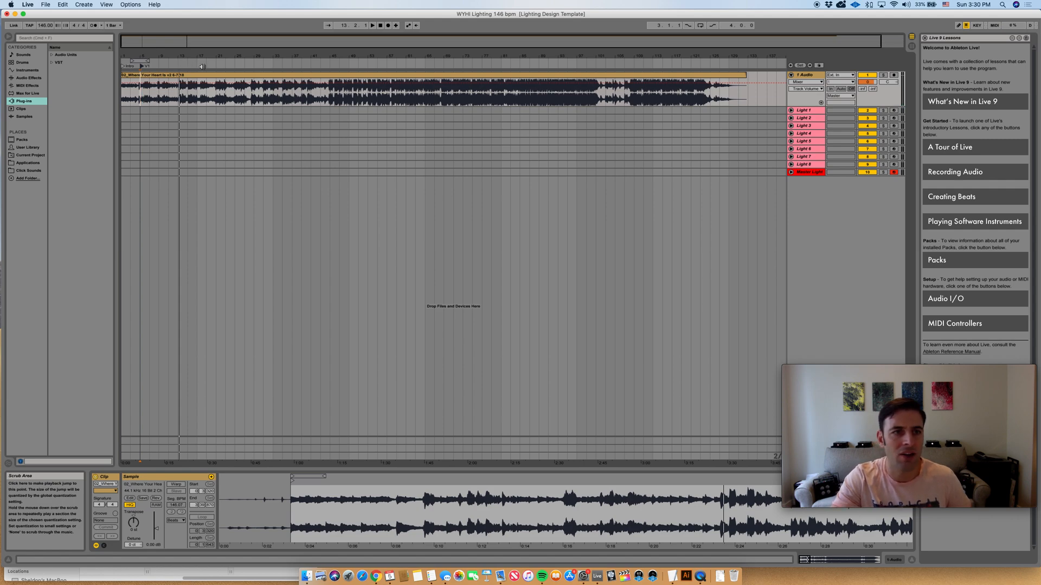
pyautogui.rightClick(216, 66)
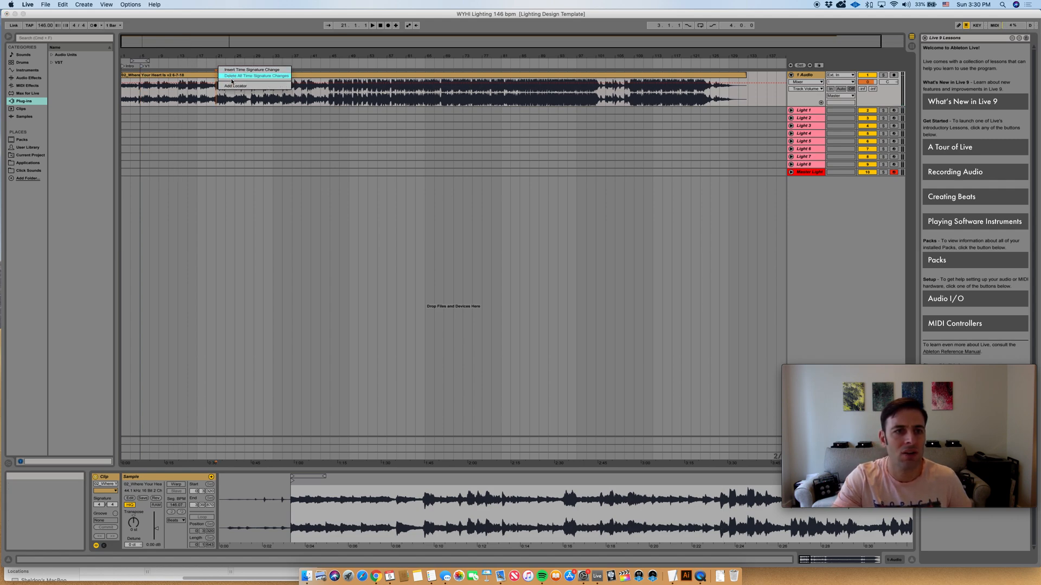
pyautogui.click(236, 86)
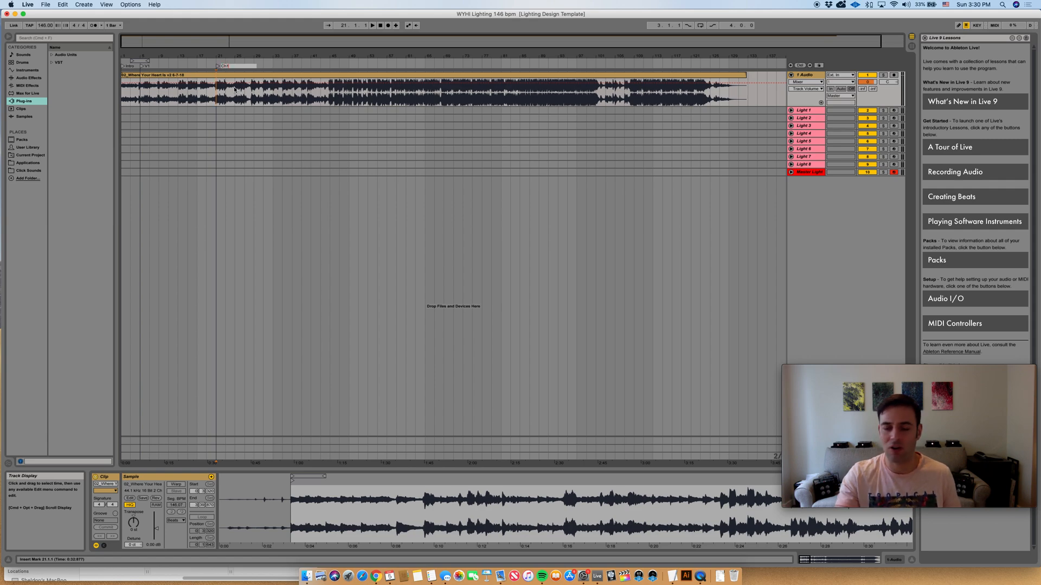
pyautogui.click(244, 171)
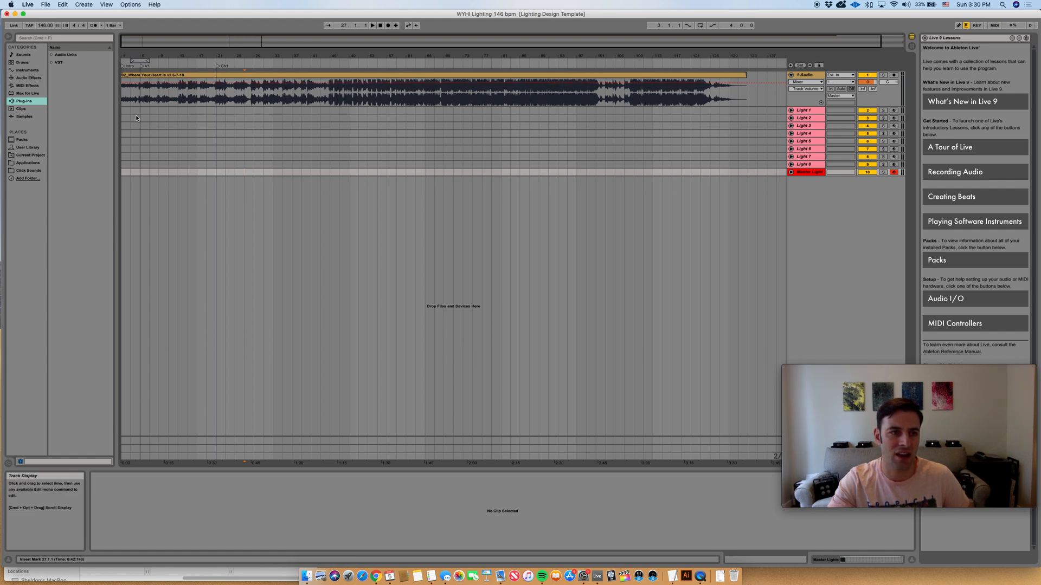
# Unfold Light 3 to reveal its 3R, 3G, 3B, 3UV and 3A lanes
pyautogui.click(216, 66)
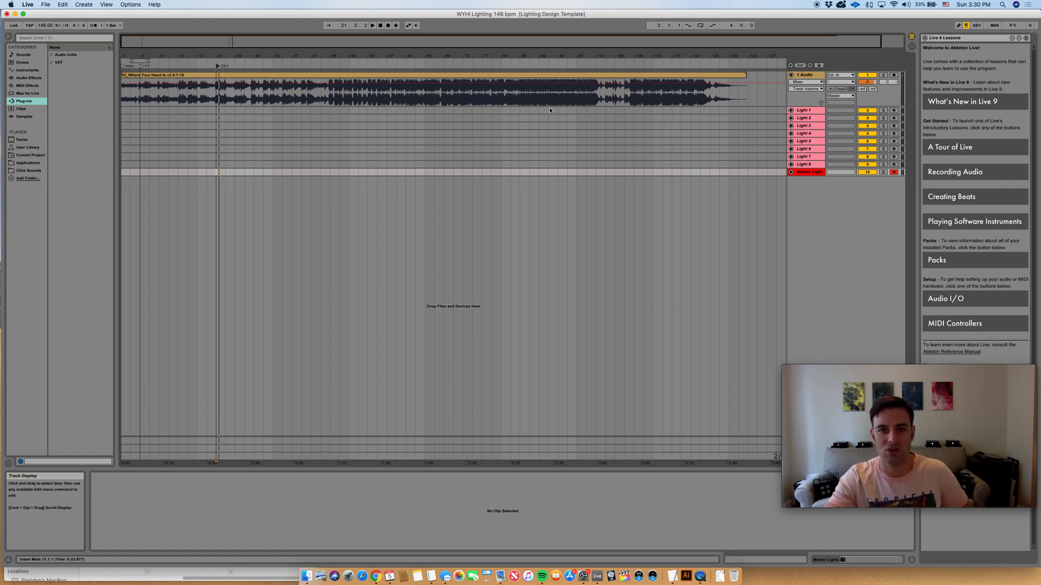
pyautogui.moveTo(665, 142)
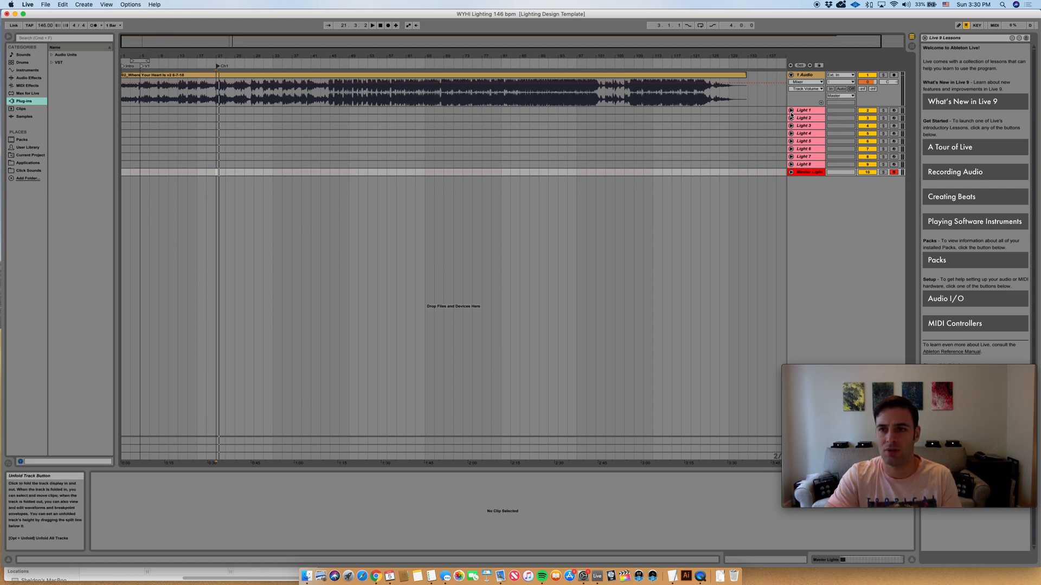
pyautogui.click(790, 109)
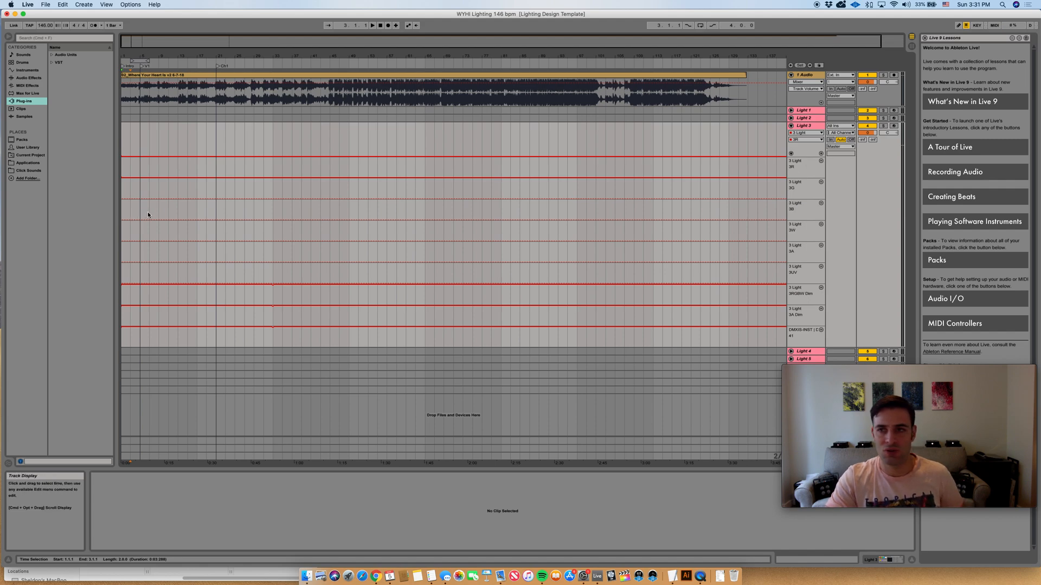
pyautogui.moveTo(209, 209)
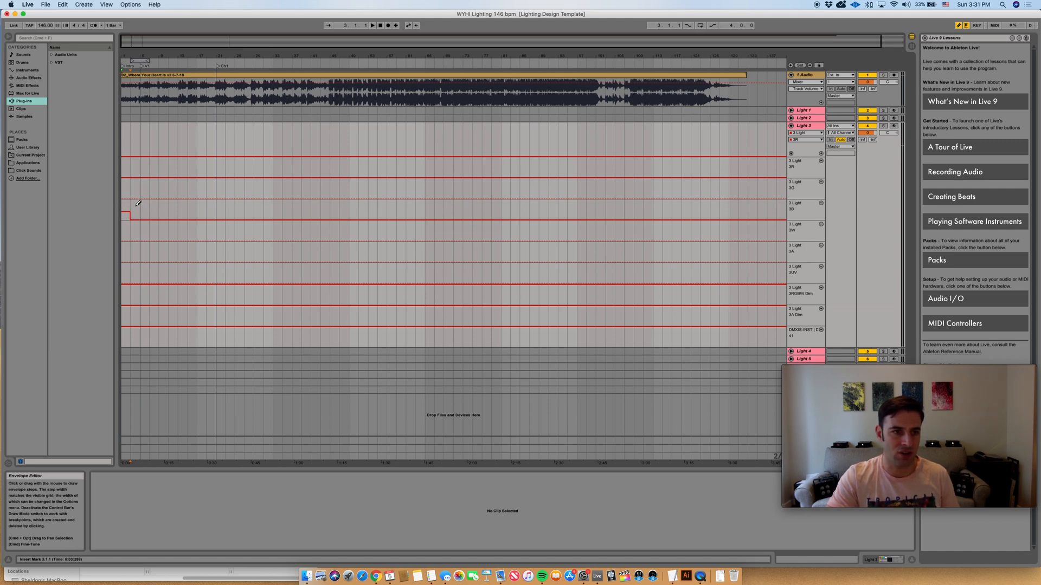
# Choose a finer Fixed Grid and draw a short step on the 3B lane at song start
pyautogui.rightClick(137, 204)
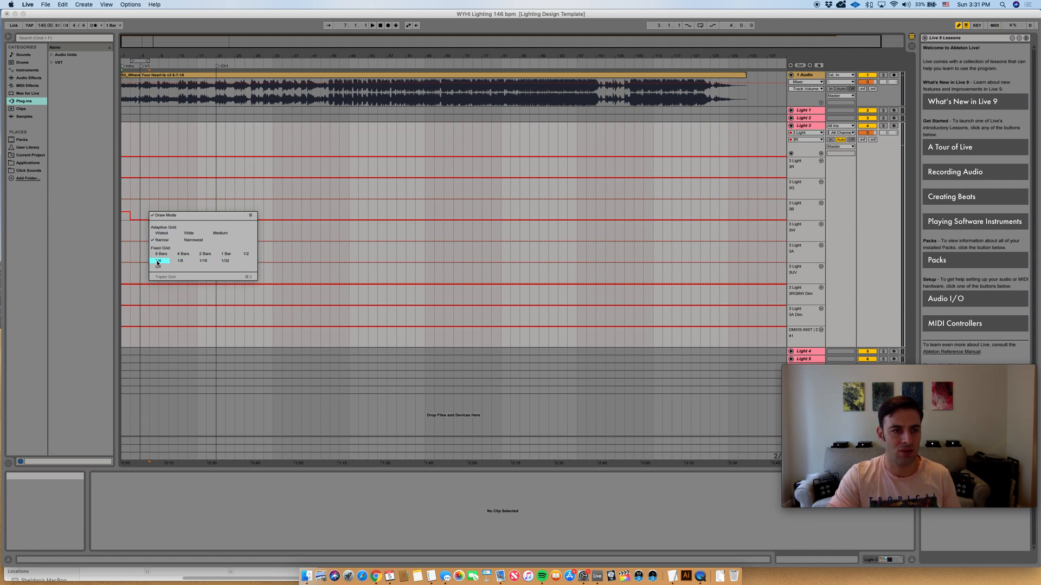
pyautogui.click(160, 260)
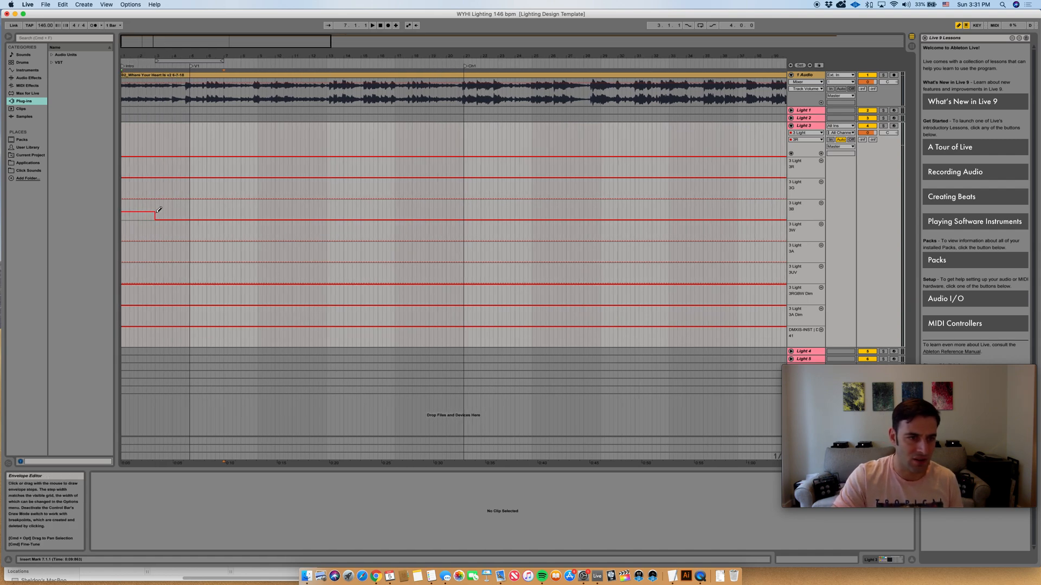
pyautogui.click(156, 212)
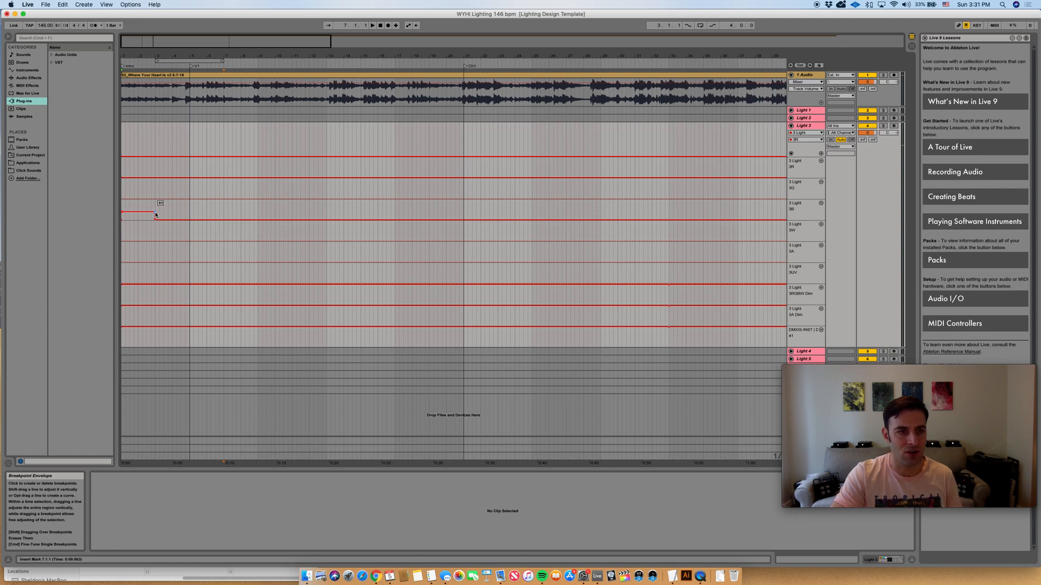
# Reshape the 3B step's breakpoints, then drag them away to clear the envelope
pyautogui.moveTo(156, 215); pyautogui.dragTo(123, 215)
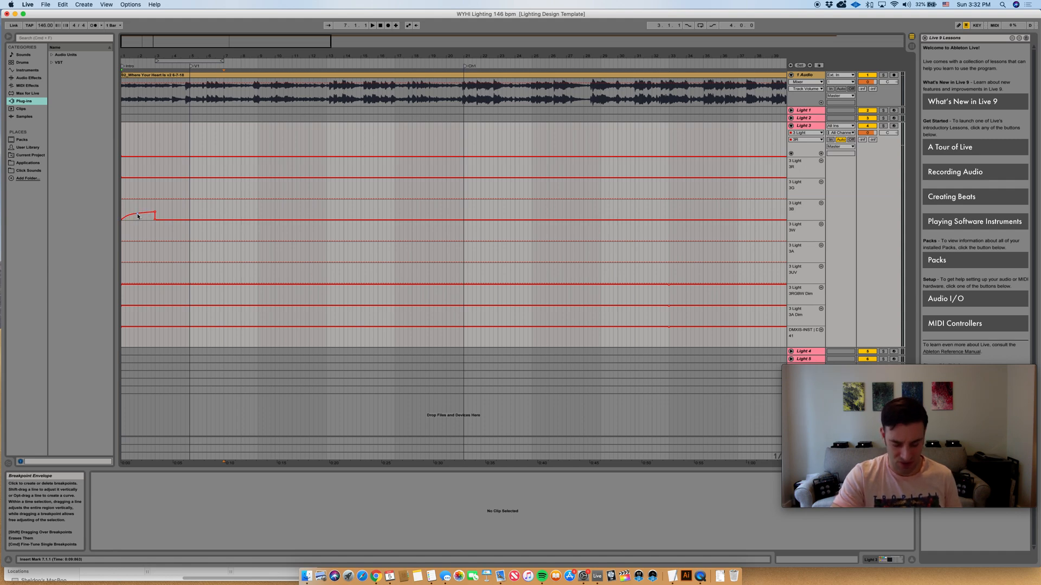
pyautogui.moveTo(139, 216); pyautogui.dragTo(154, 214)
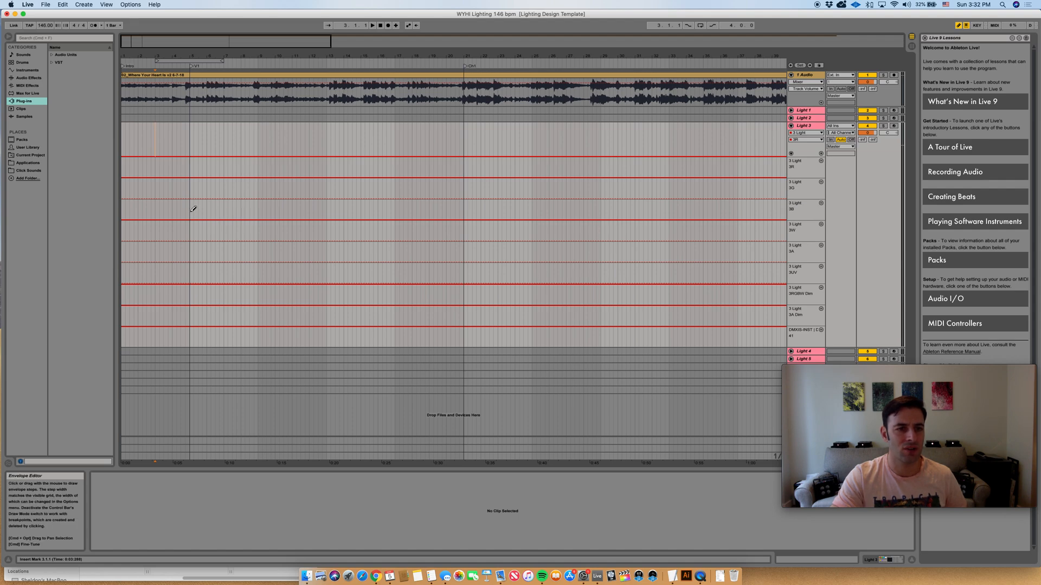
# Adjust the lane's grid and draw a rising ramp at the start of Light 3's colour lane
pyautogui.rightClick(192, 210)
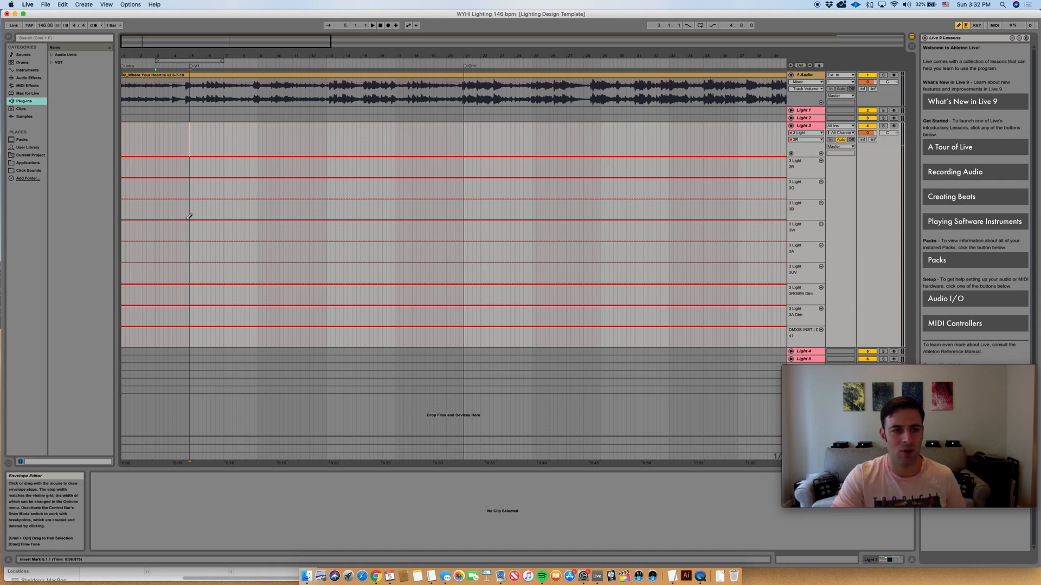
pyautogui.click(188, 211)
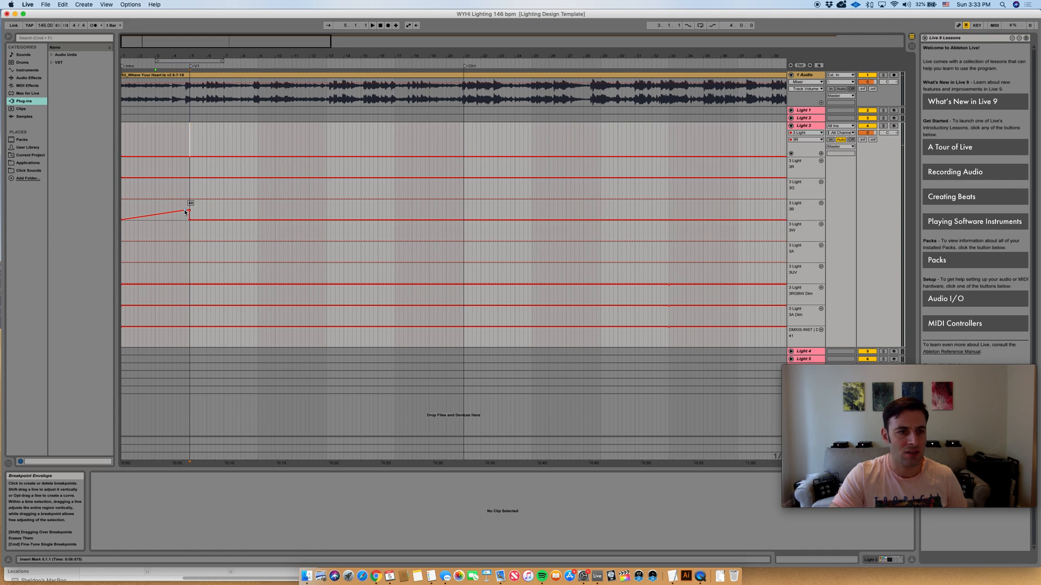
pyautogui.moveTo(187, 213); pyautogui.dragTo(158, 212)
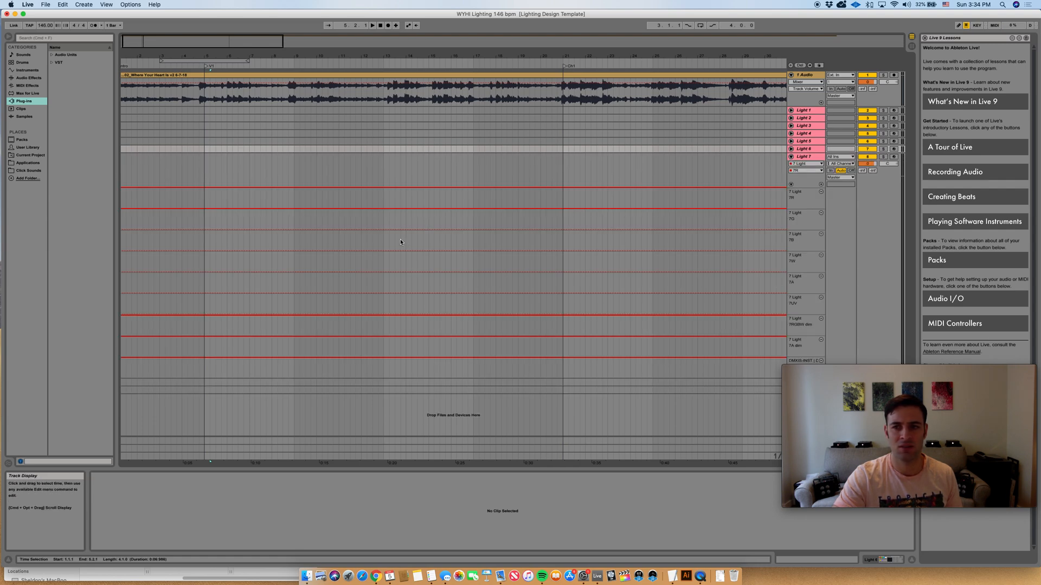
pyautogui.moveTo(131, 242)
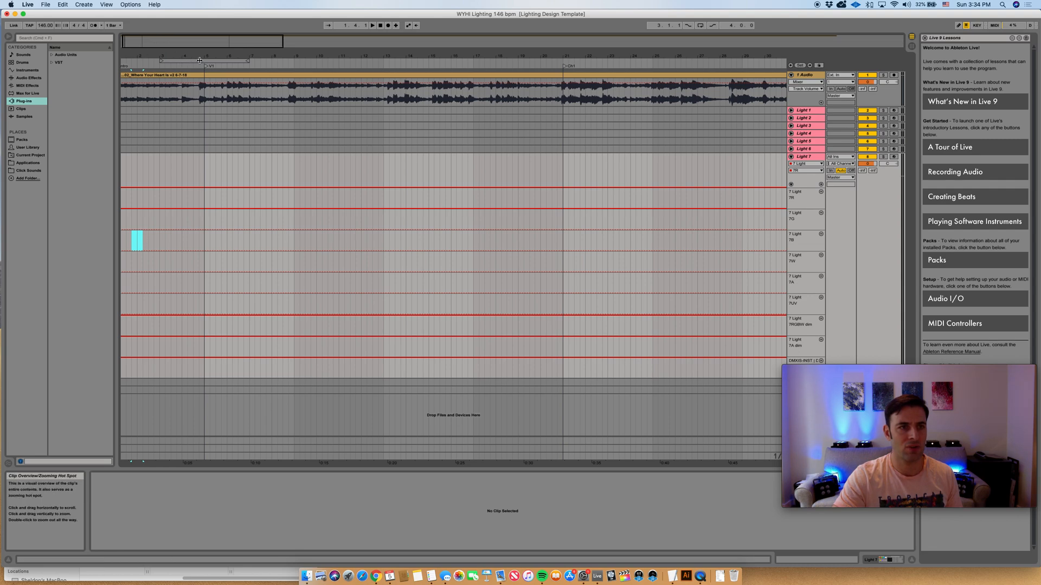
# Fold Light 7's automation lanes and unfold Light 8's lanes
pyautogui.click(381, 26)
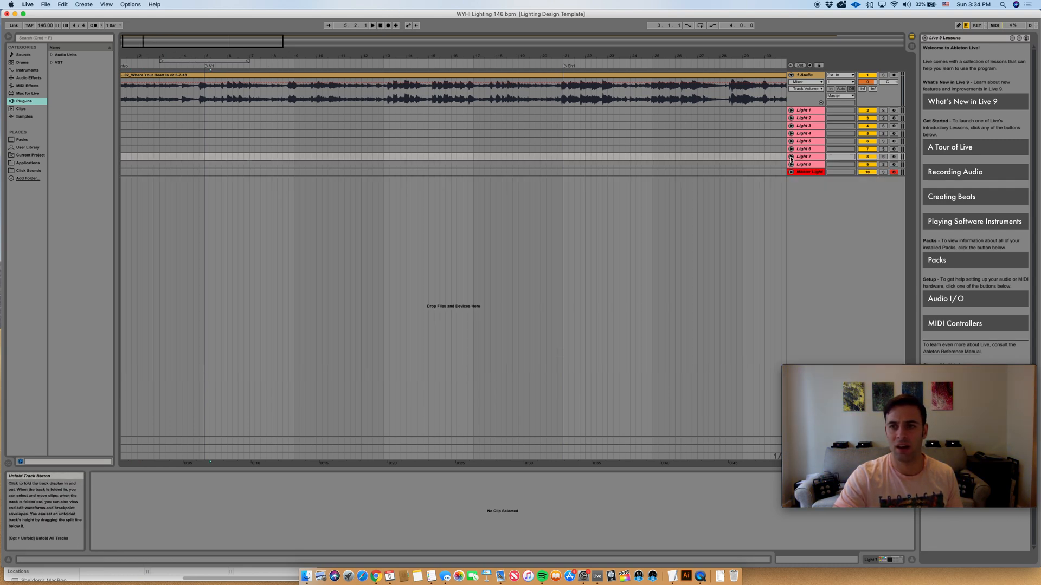
pyautogui.click(790, 164)
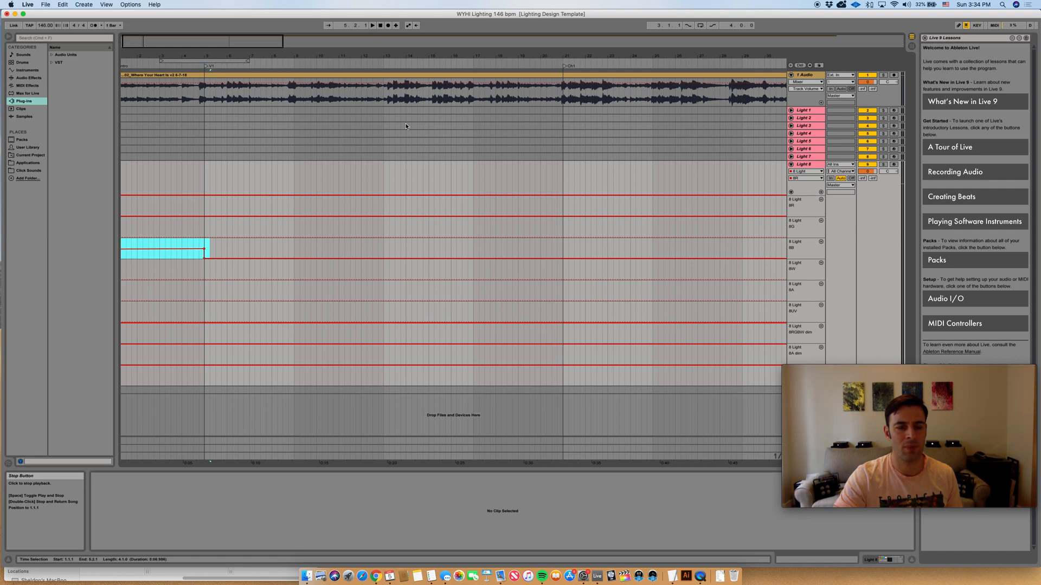
# Set Light 8's opening blue level, preview the song, fold Light 8 and unfold Light 1
pyautogui.click(379, 25)
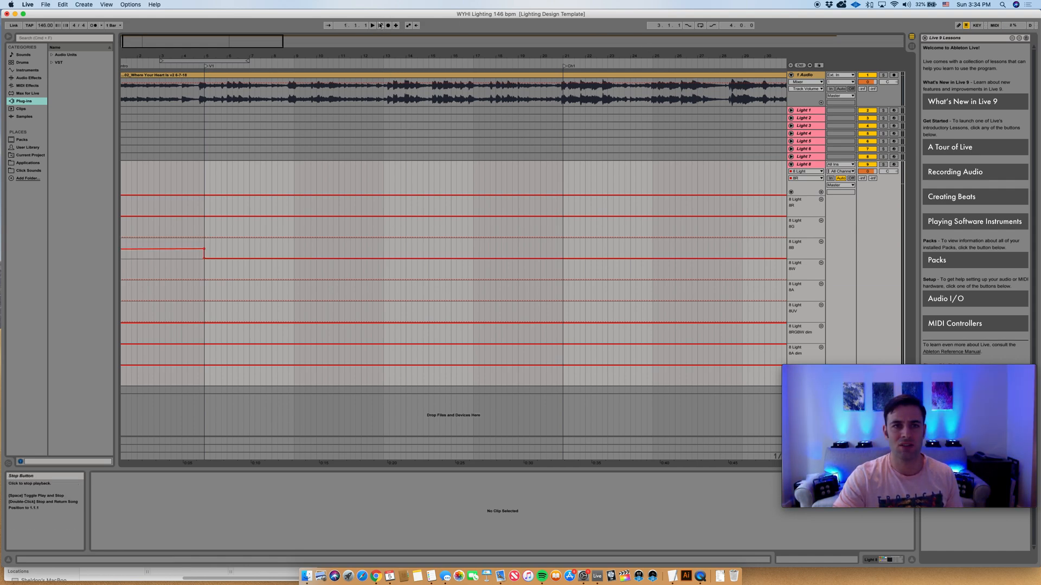
pyautogui.click(380, 25)
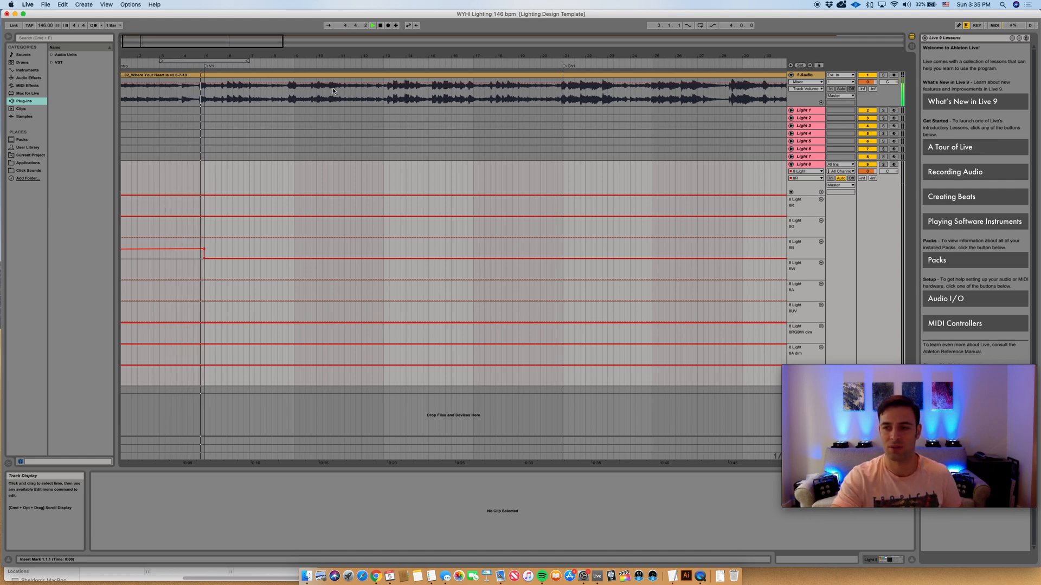
pyautogui.click(381, 25)
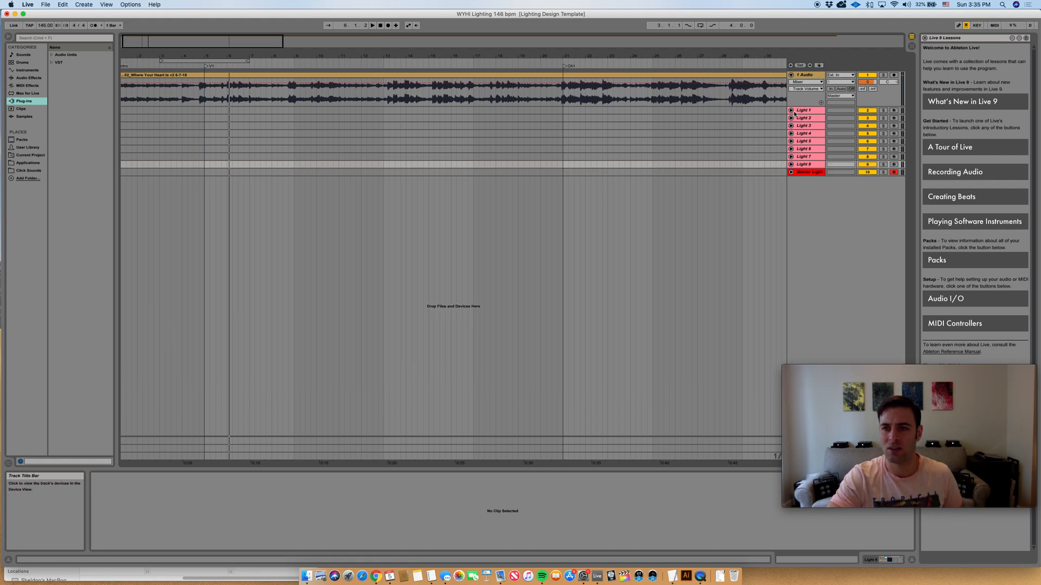
pyautogui.click(790, 109)
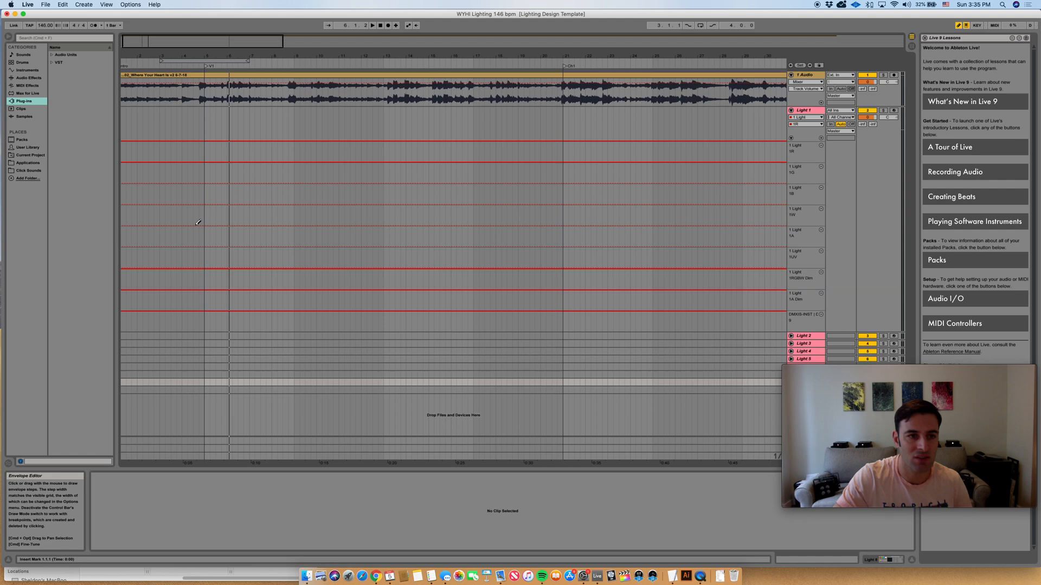
pyautogui.moveTo(201, 227)
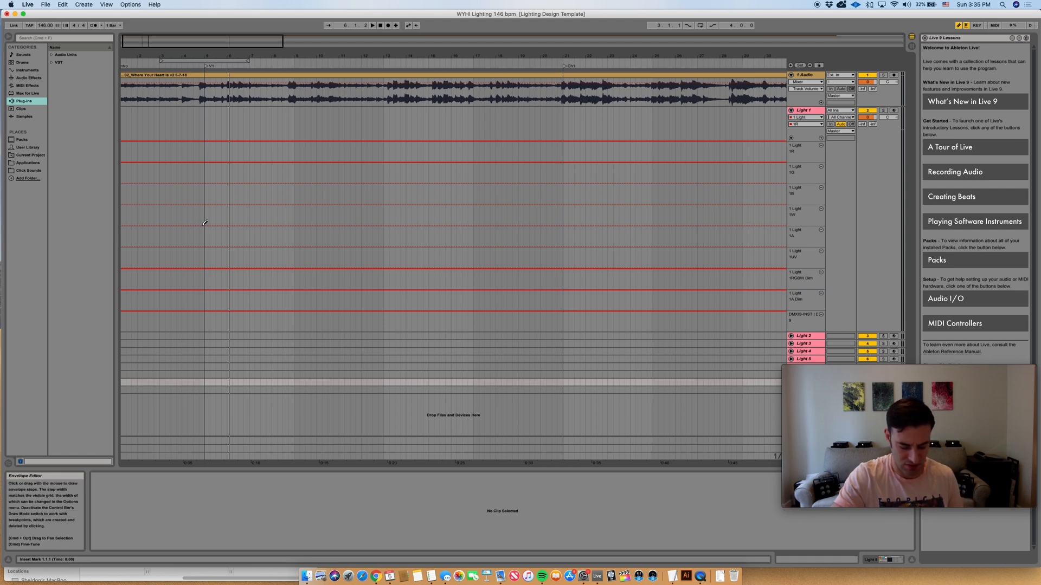
# Add a breakpoint on Light 1's 1W lane to ramp the white level up near bar 4
pyautogui.click(201, 224)
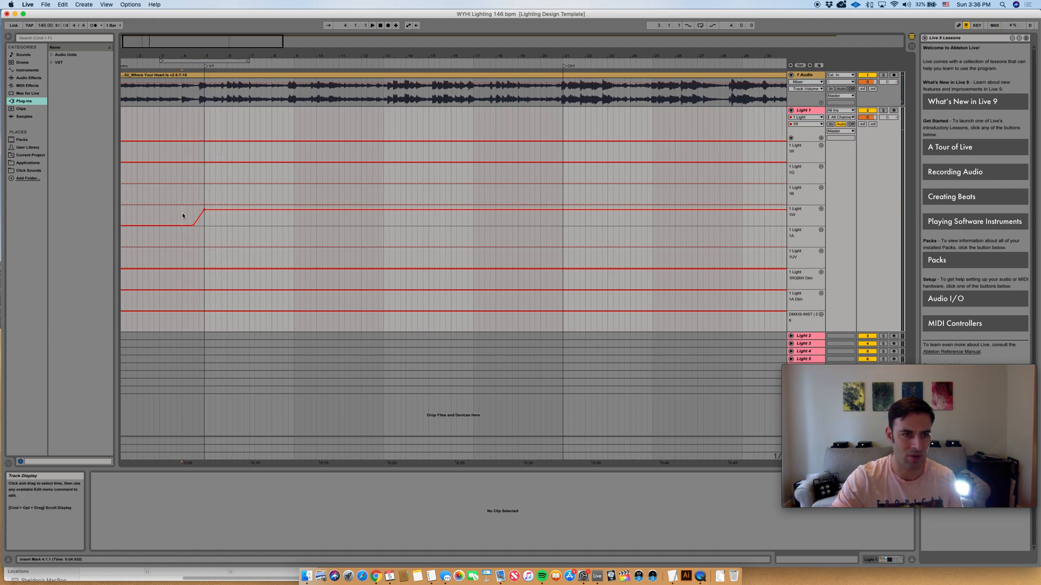
# Select Light 1's white-lane ramp, play it back to check, then zoom out to the full song
pyautogui.moveTo(183, 217); pyautogui.dragTo(209, 217)
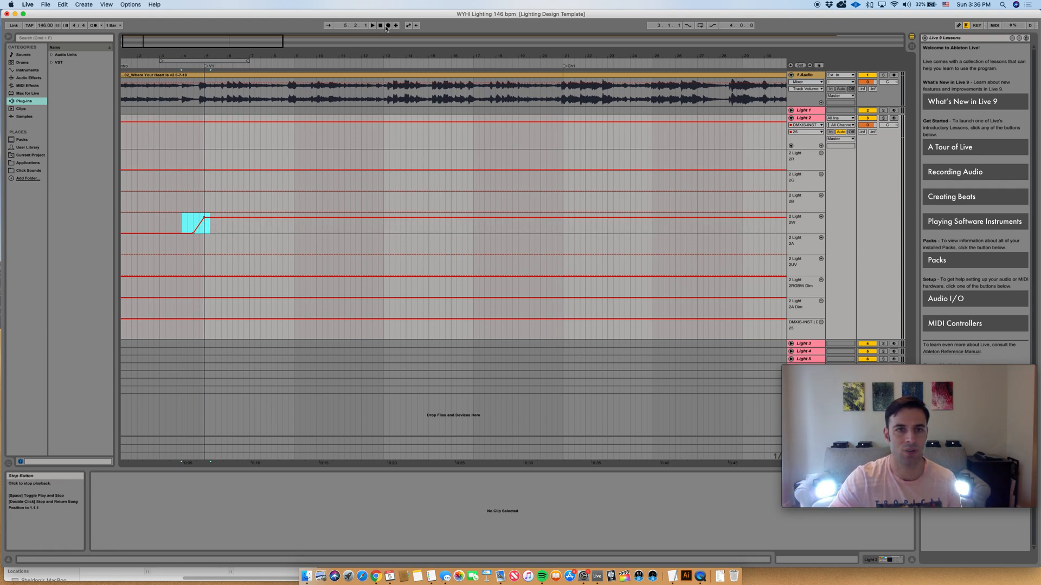
pyautogui.click(372, 25)
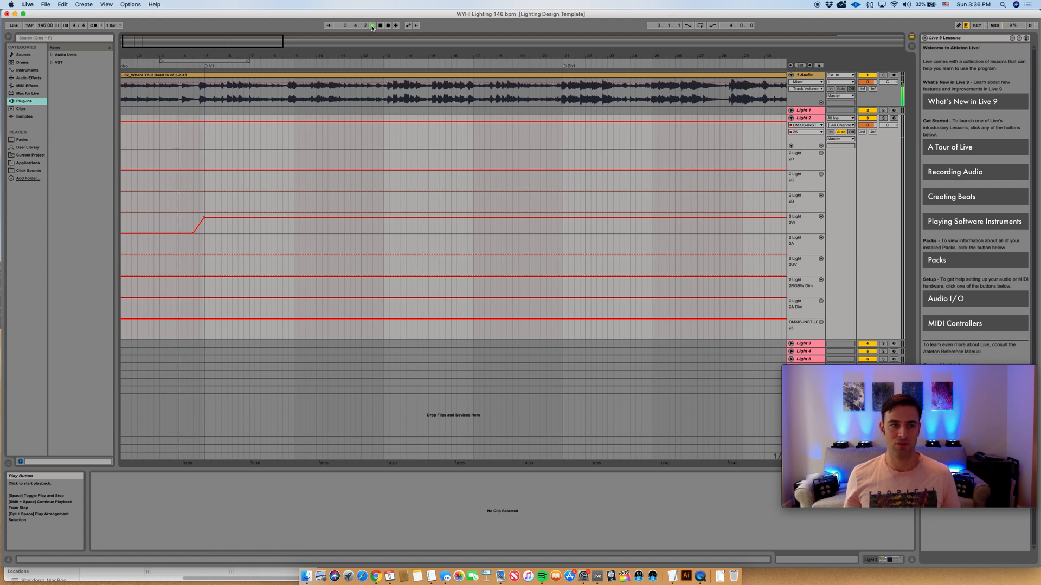
pyautogui.click(372, 26)
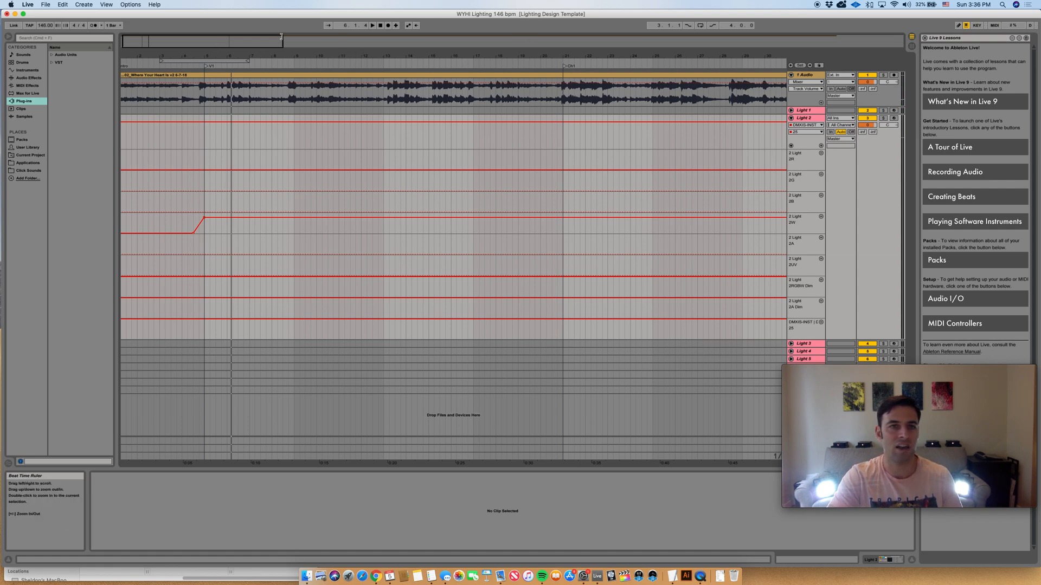
pyautogui.click(380, 26)
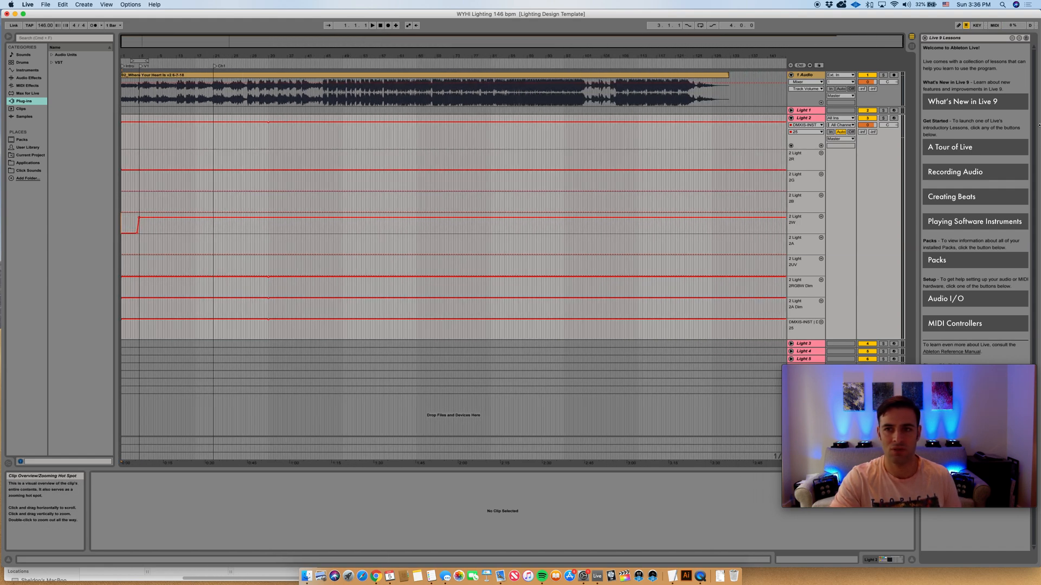
# Fold Light 2's automation lanes away and unfold Light 1's lanes
pyautogui.click(790, 118)
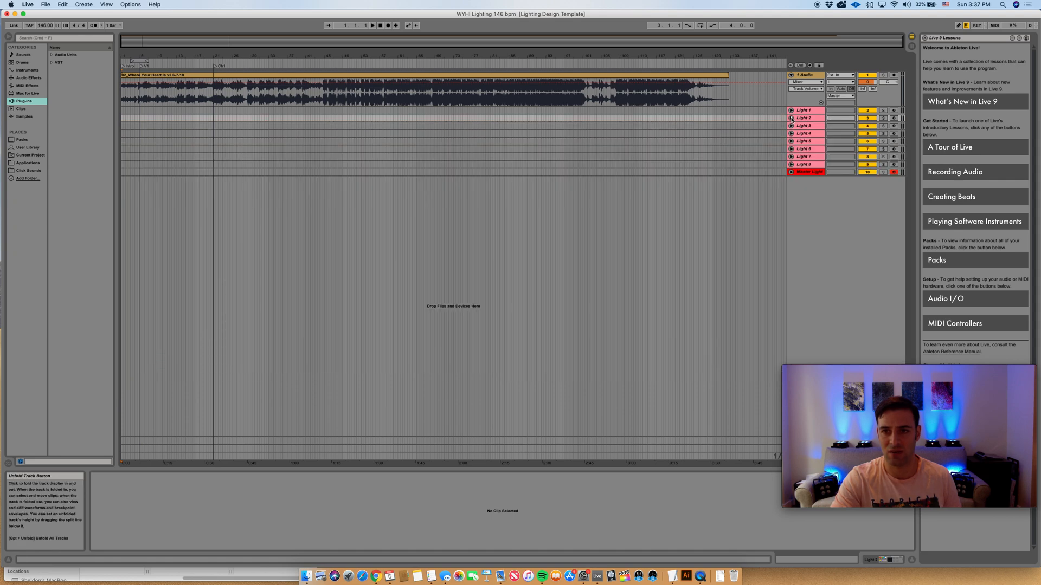
pyautogui.click(790, 109)
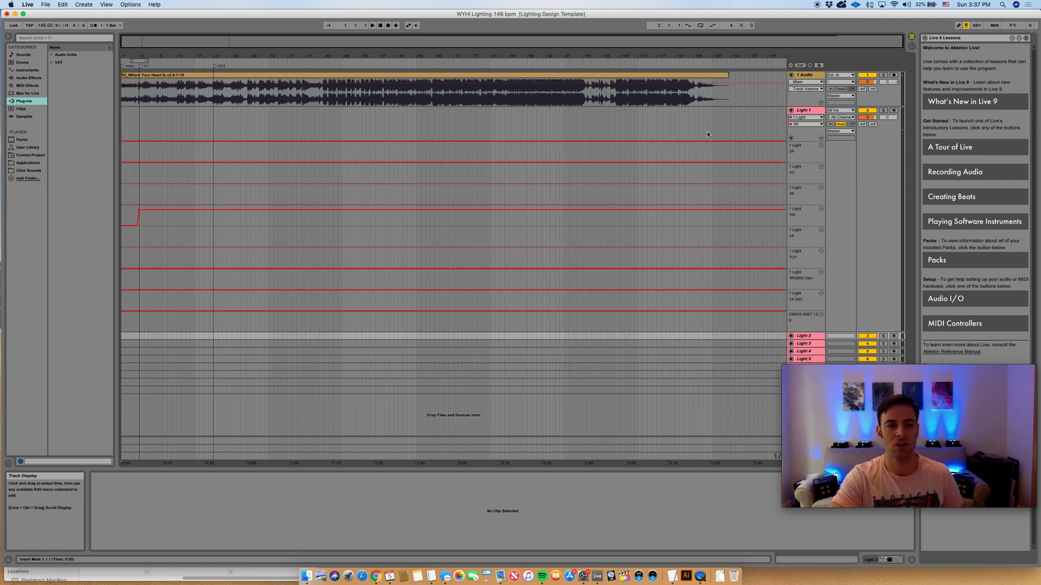
pyautogui.moveTo(536, 164)
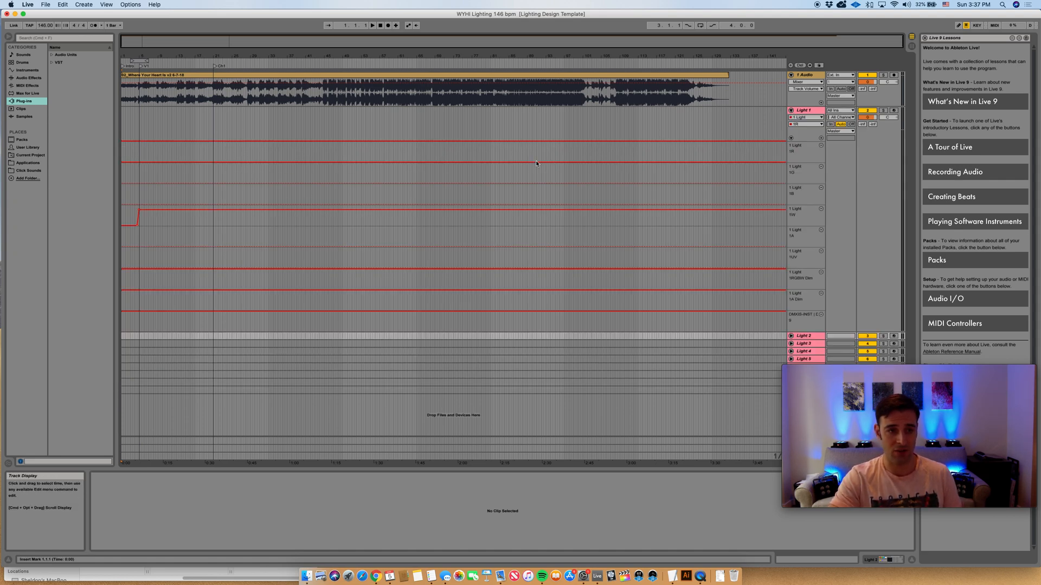
pyautogui.moveTo(211, 186)
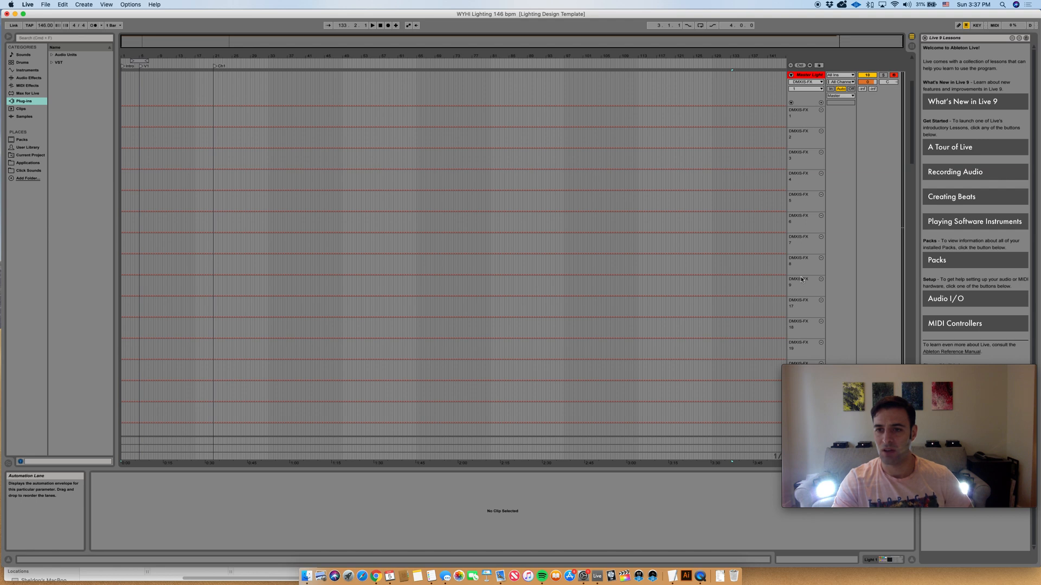
pyautogui.moveTo(804, 295)
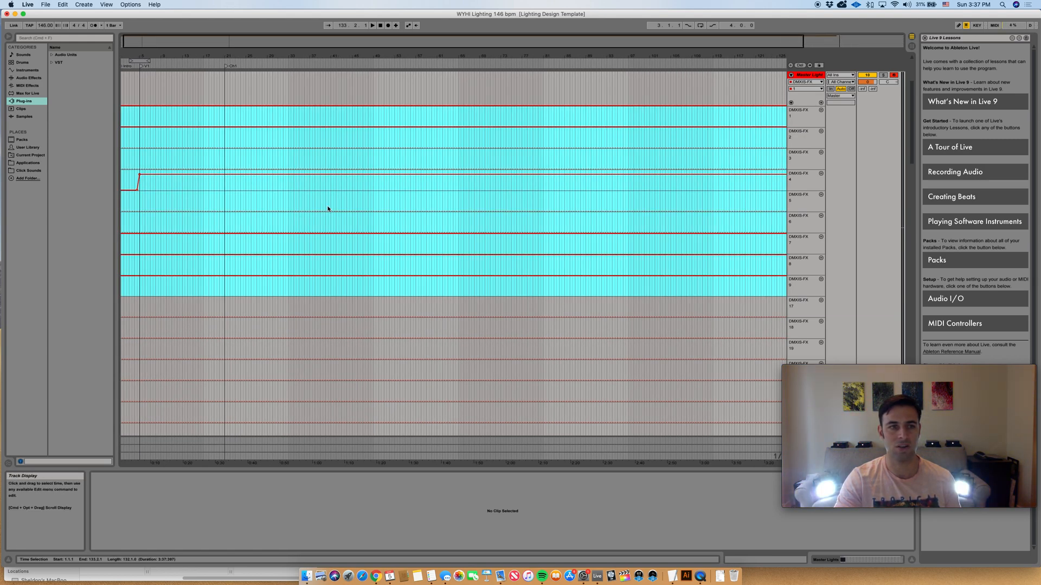
pyautogui.moveTo(583, 201)
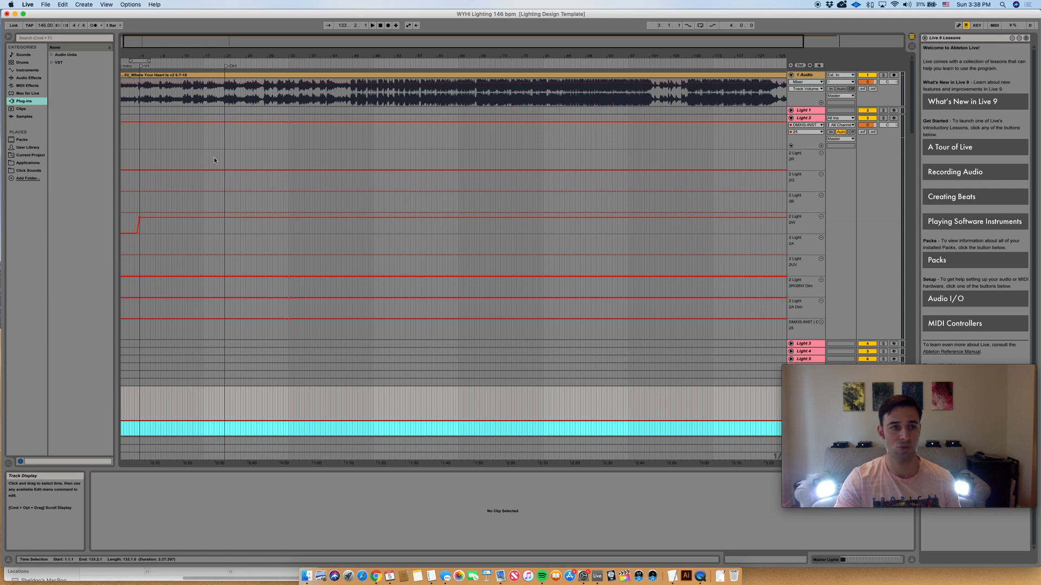
# Adjust the arrangement view over Master Lighting's DMX-FX 24–25 lanes
pyautogui.click(379, 26)
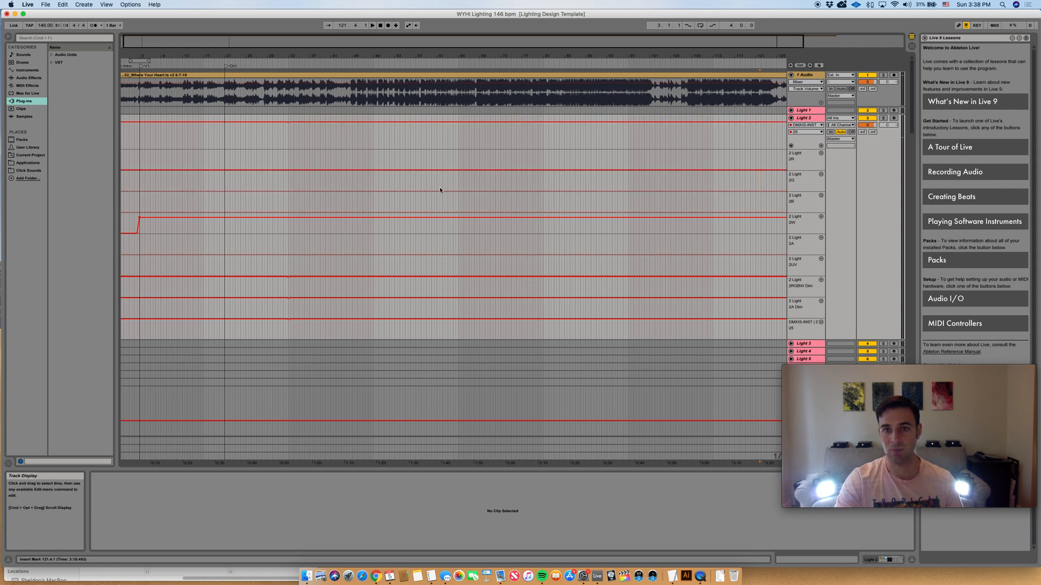
pyautogui.moveTo(719, 171)
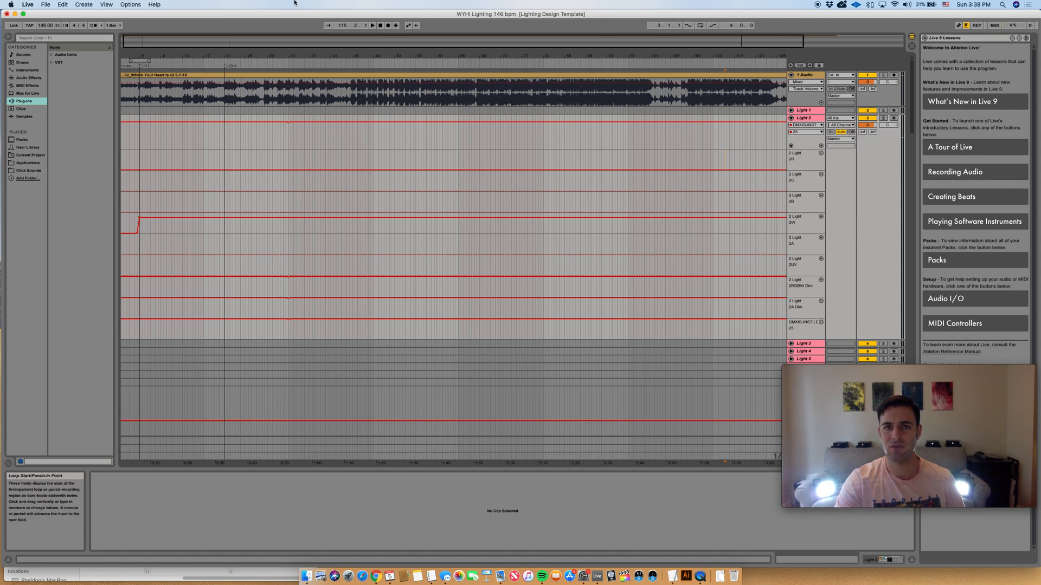
pyautogui.click(380, 25)
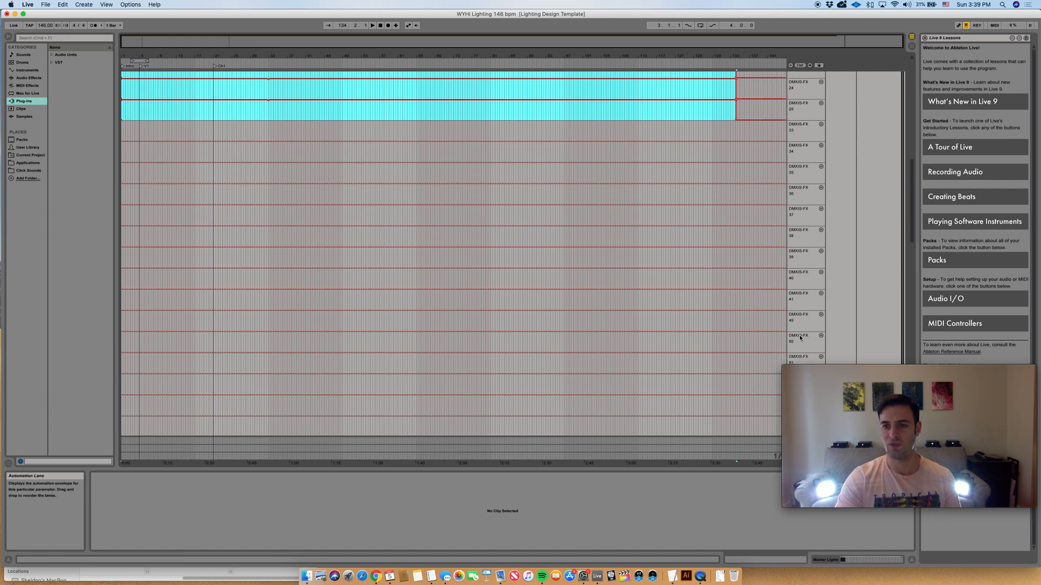
pyautogui.moveTo(799, 309)
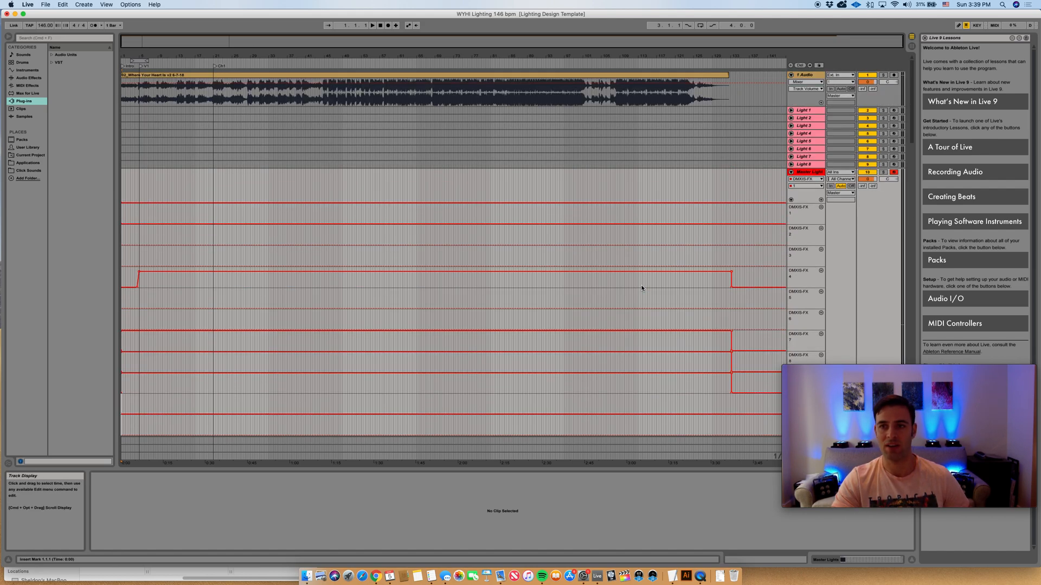
# Collapse Master Lighting's pasted DMX-FX automation lanes with its fold triangle
pyautogui.click(790, 172)
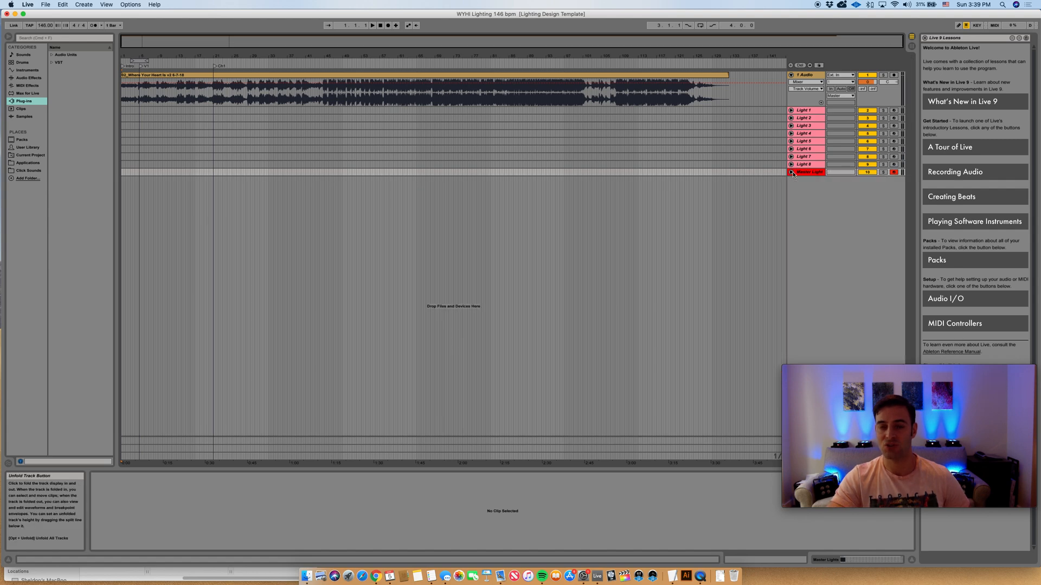